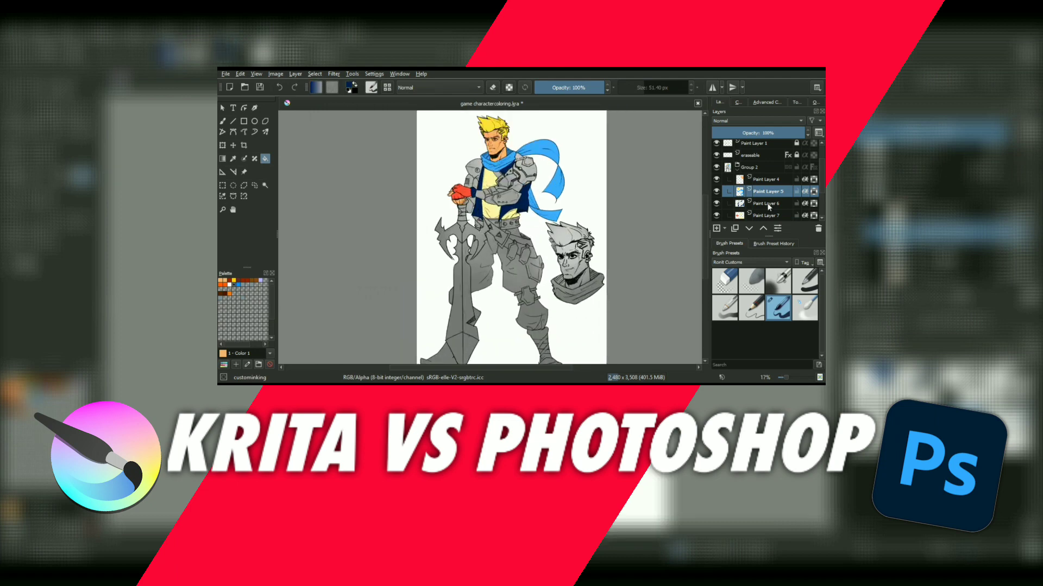
- Ink the head outline and jaw shadow in black over the blue sketch in decv.kra
left_click(766, 203)
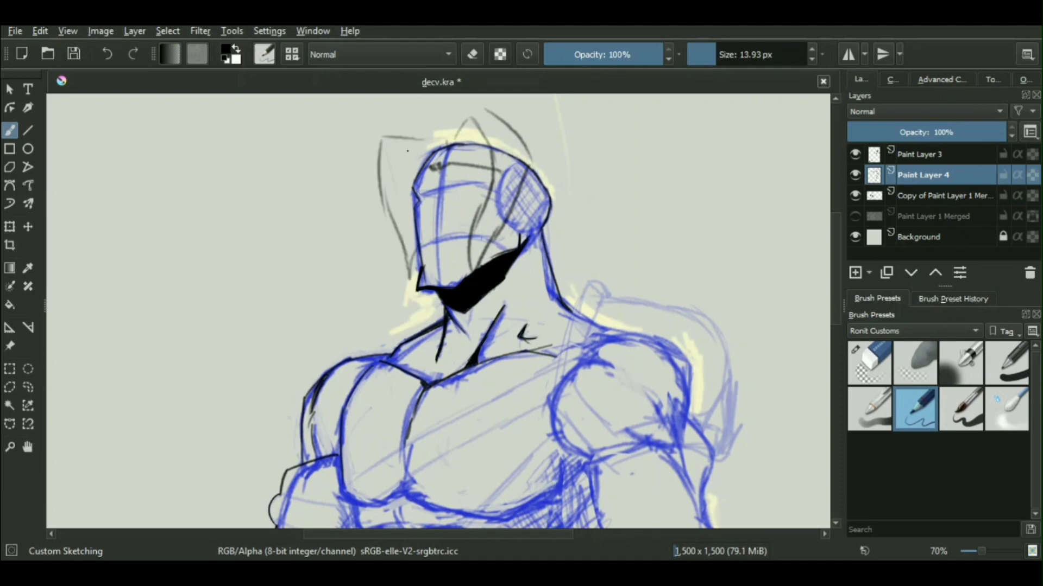
- Zoom out on decv.kra and switch to the game charactercoloring.kra reference board
scroll("down", 3)
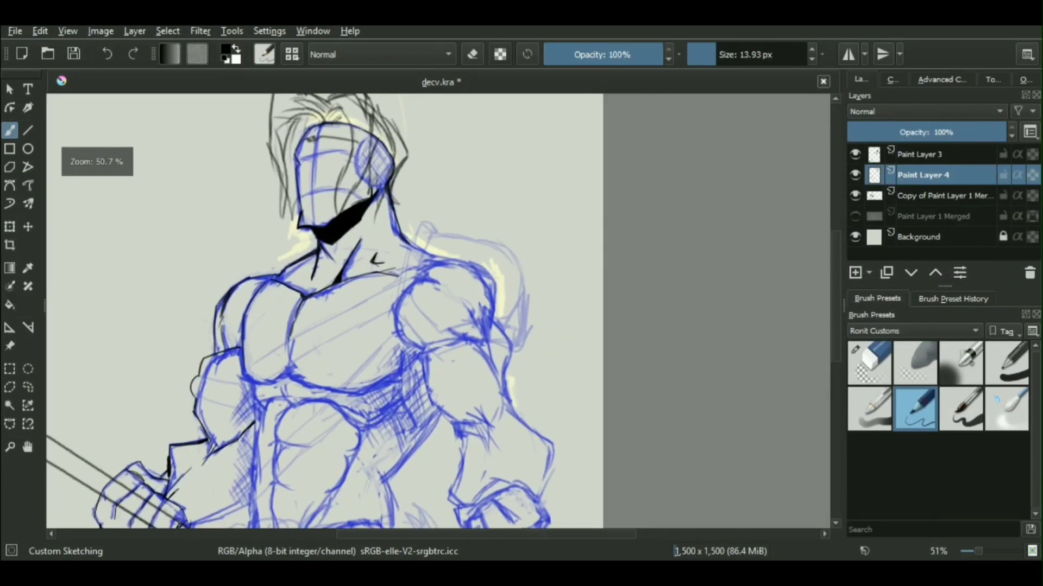
scroll("down", 3)
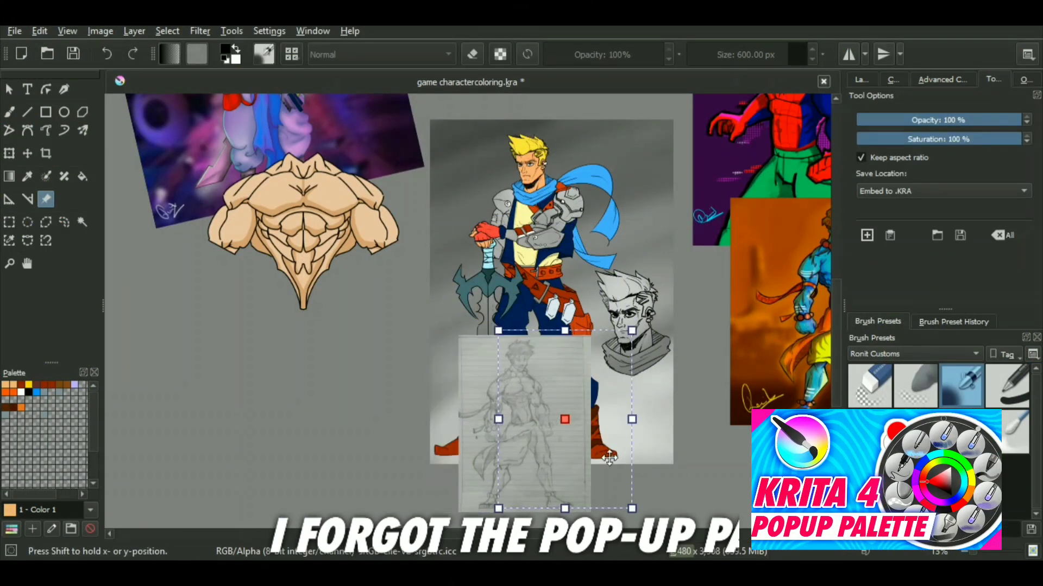
- Move the pencil sketch beside the hero and reposition the muscular torso reference
left_click_drag(565, 419, 728, 378)
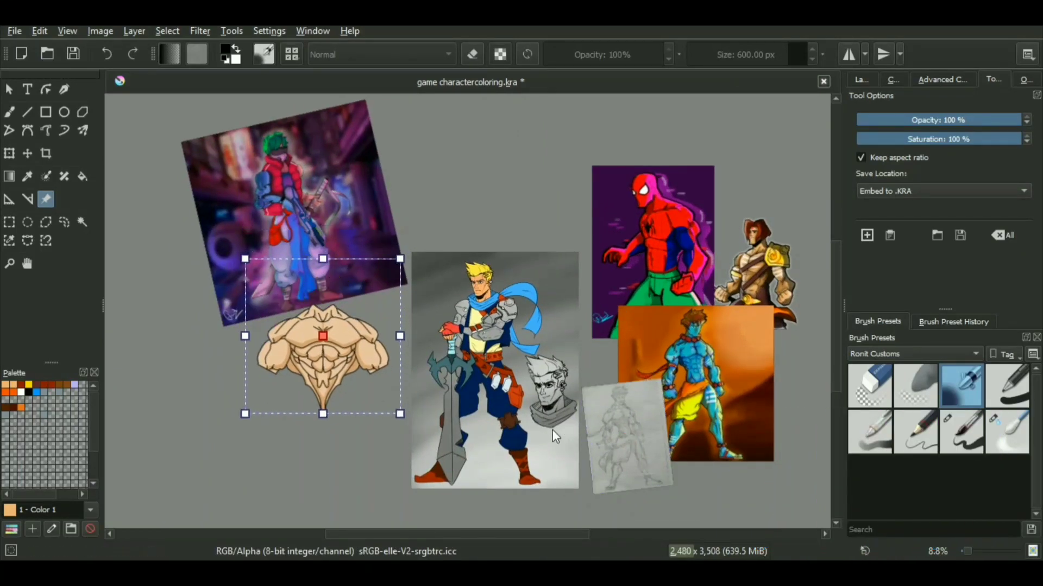
left_click_drag(323, 335, 282, 347)
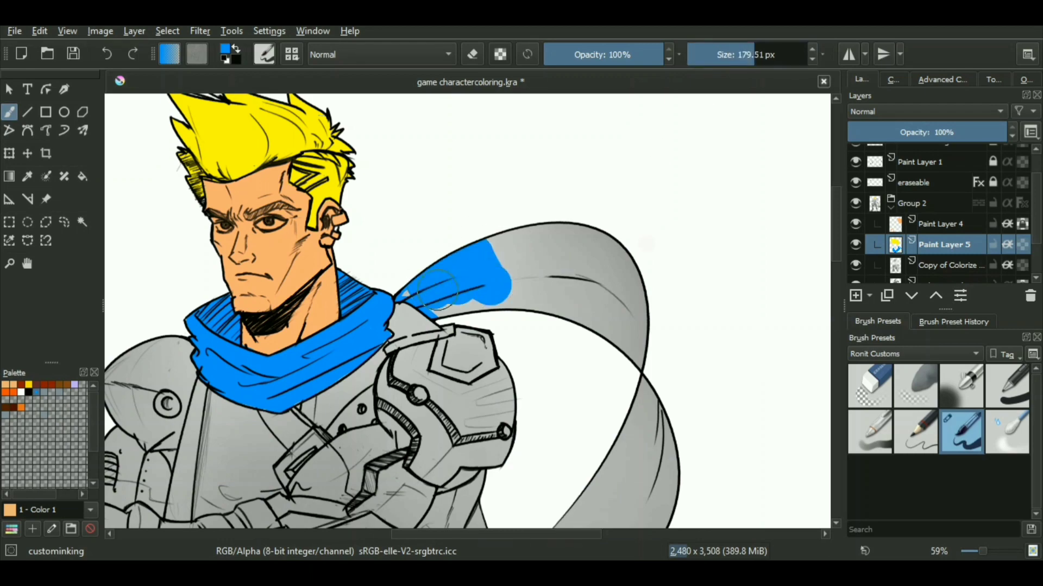
- Show the Animation workspace's Timeline docker below the pencil sketch
scroll("down", 3)
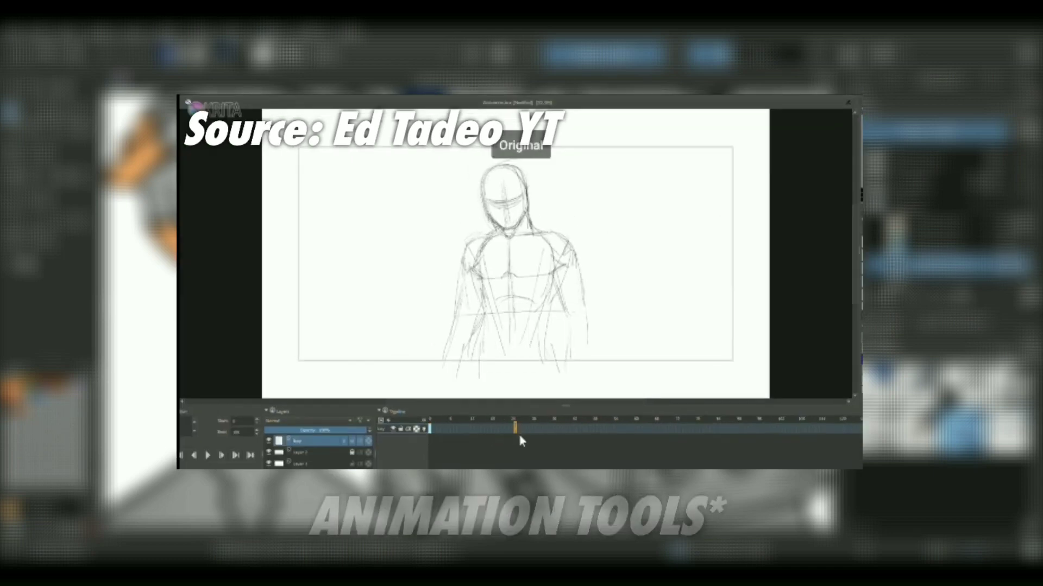
- Return to decv.kra, leave three layers, and select the Eraser Circle preset
left_click(514, 433)
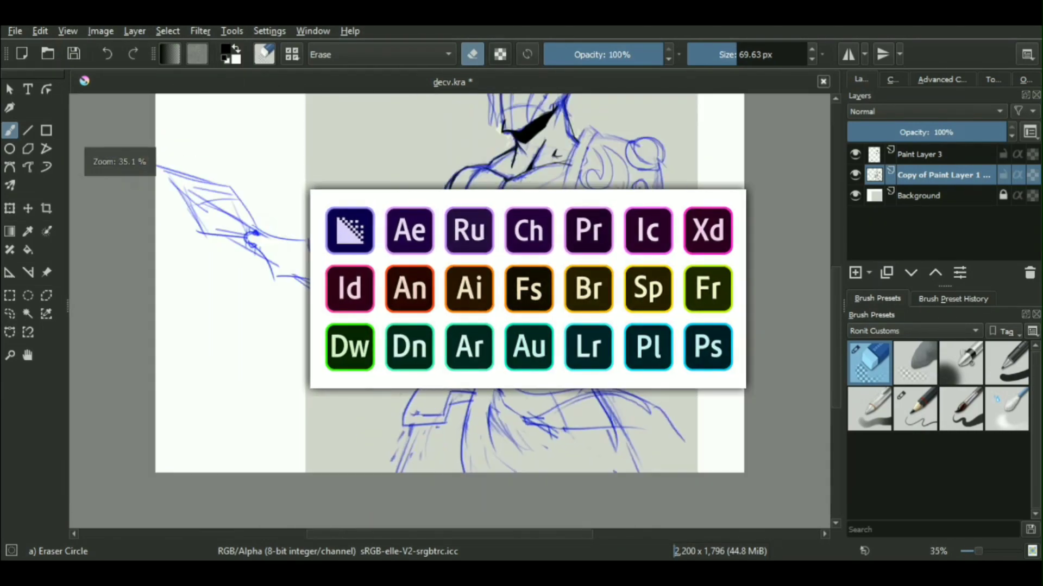
- Switch back to the sketching brush and fade Copy of Paint Layer 1 to 53%
left_click(915, 409)
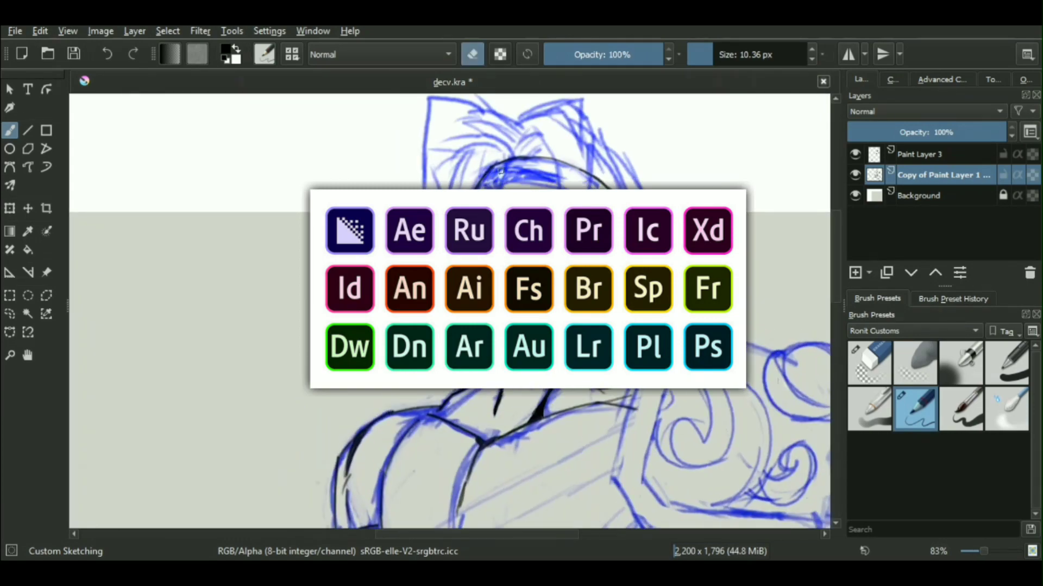
scroll("down", 3)
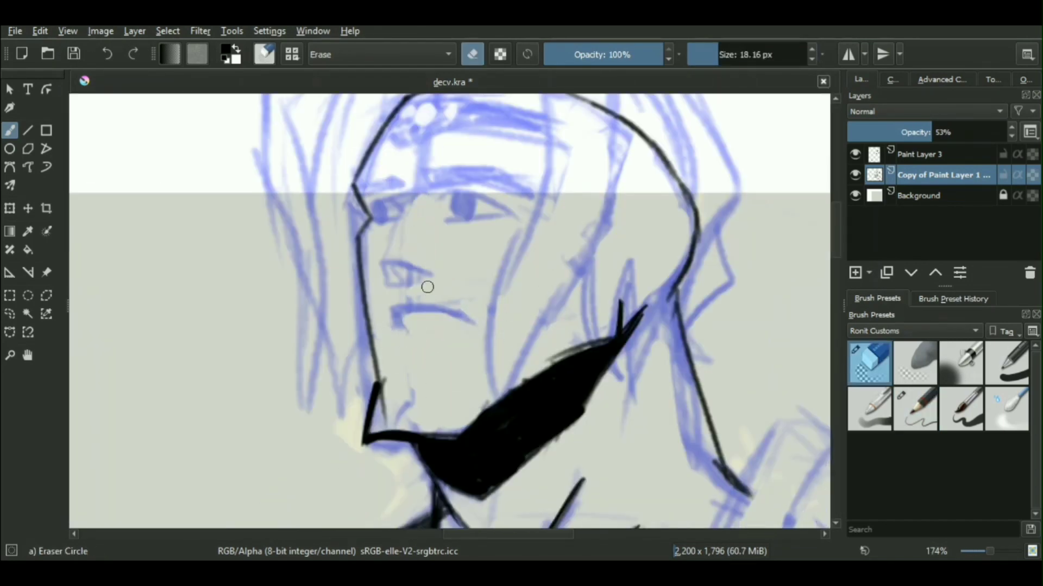
- Ink the hair outline above the forehead and down beside the face on Paint Layer 3
scroll("up", 3)
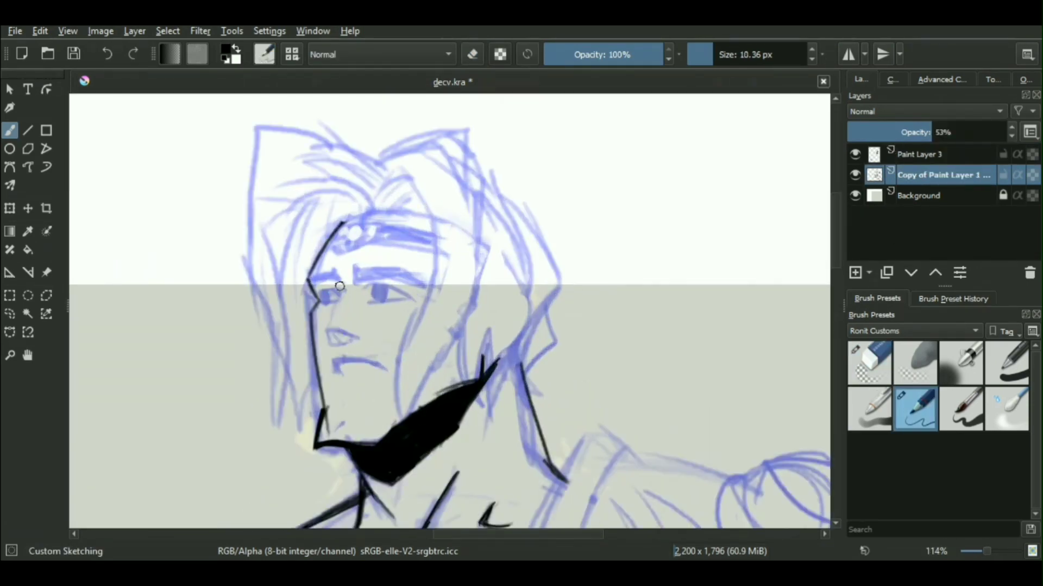
scroll("down", 3)
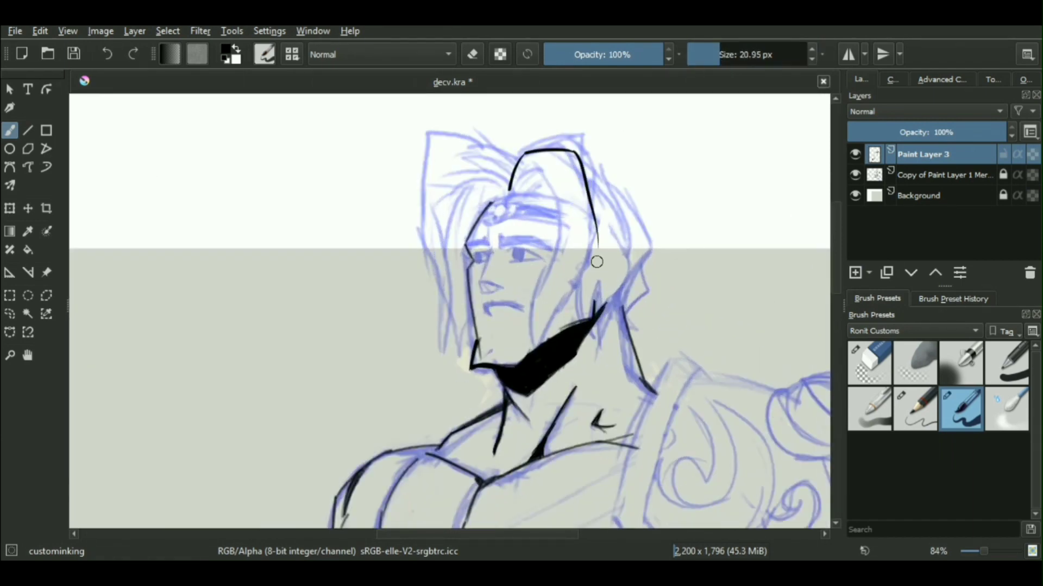
left_click_drag(591, 259, 533, 153)
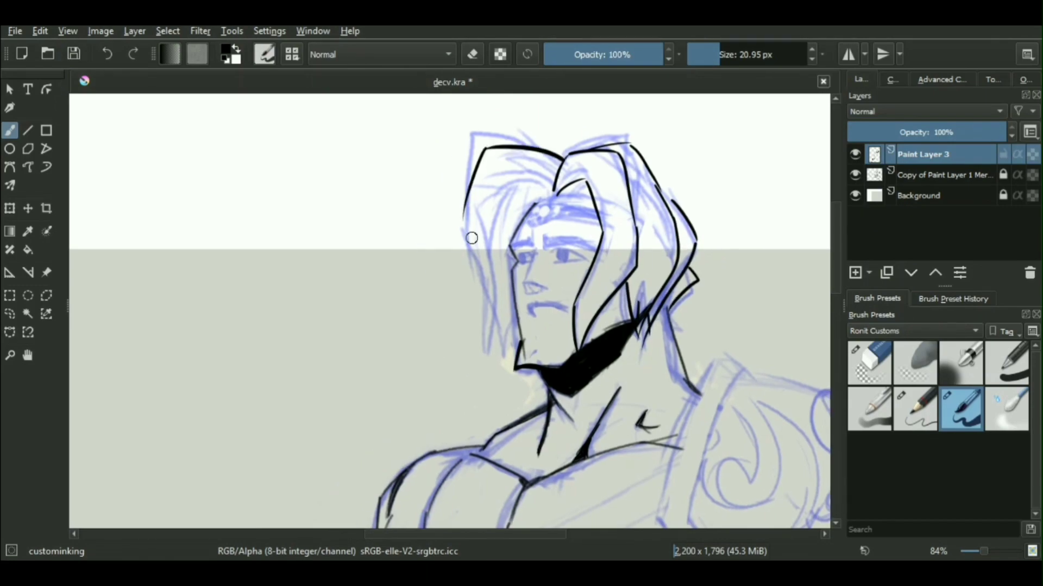
left_click_drag(479, 239, 506, 343)
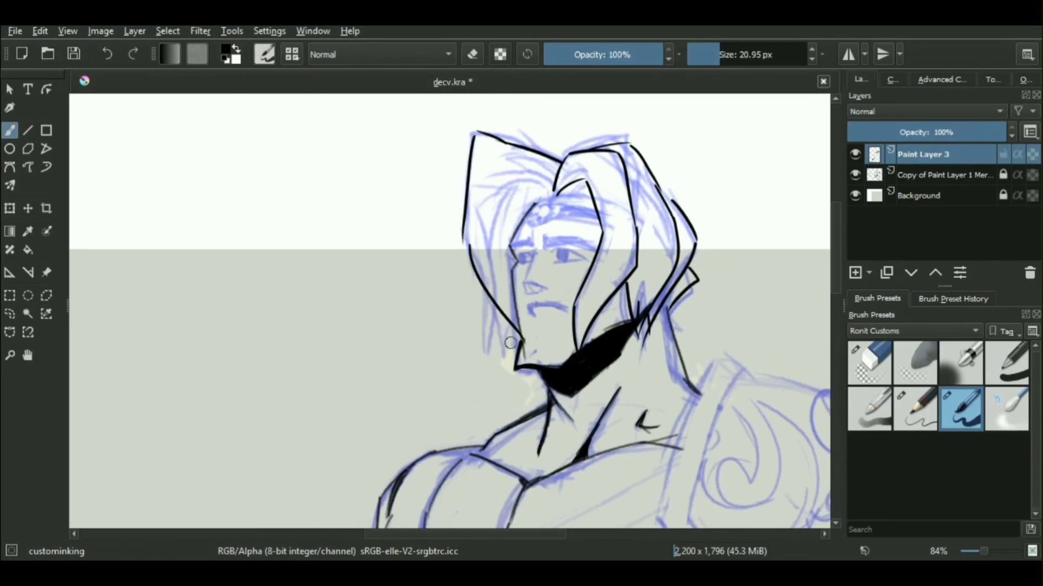